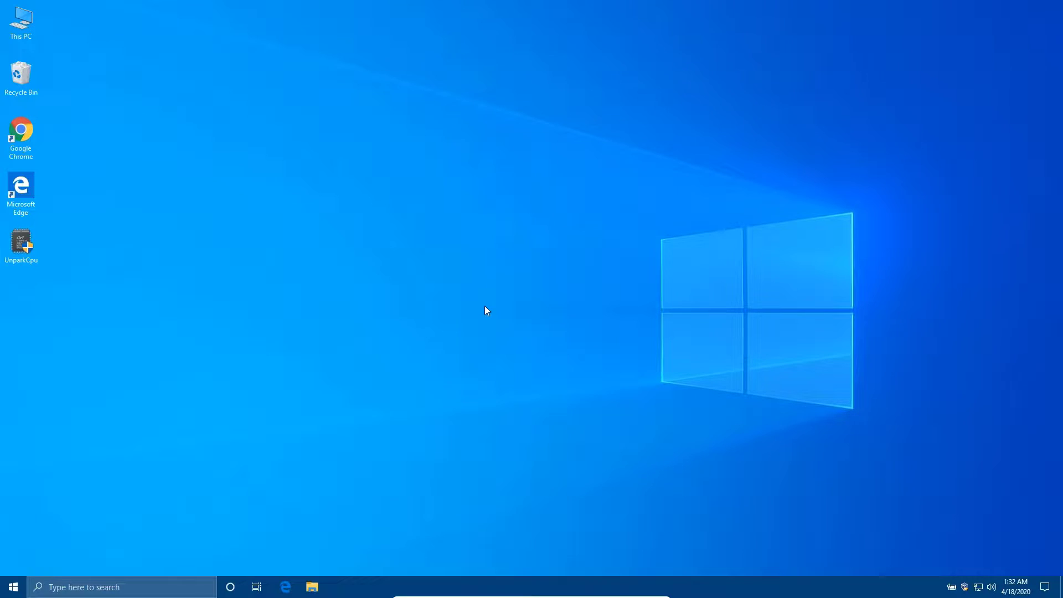
mouse_move(100, 462)
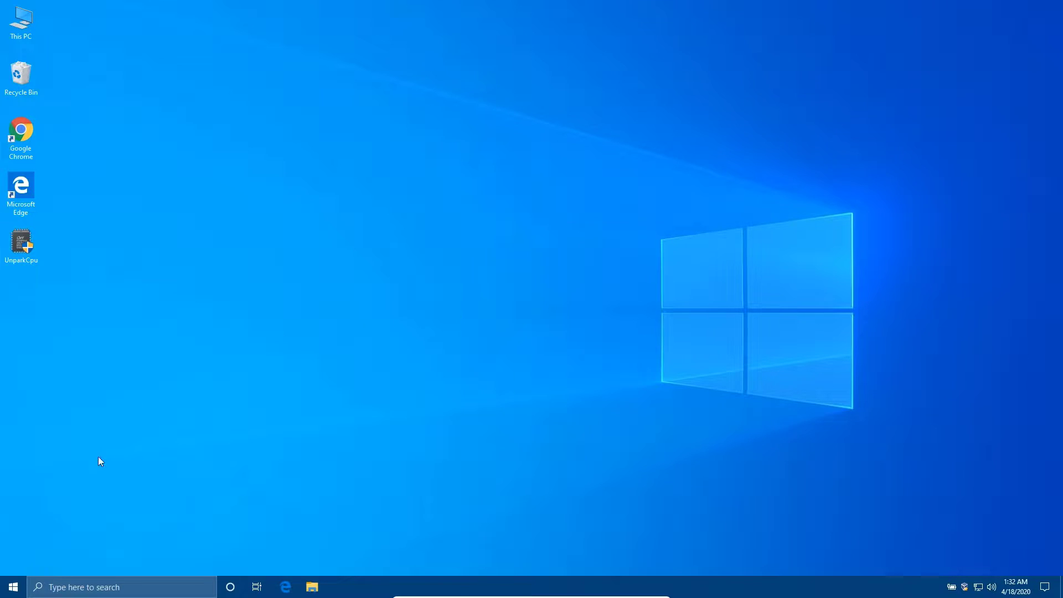
Step: Search 'control' from the Start menu so Control Panel shows as best match
left_click(11, 586)
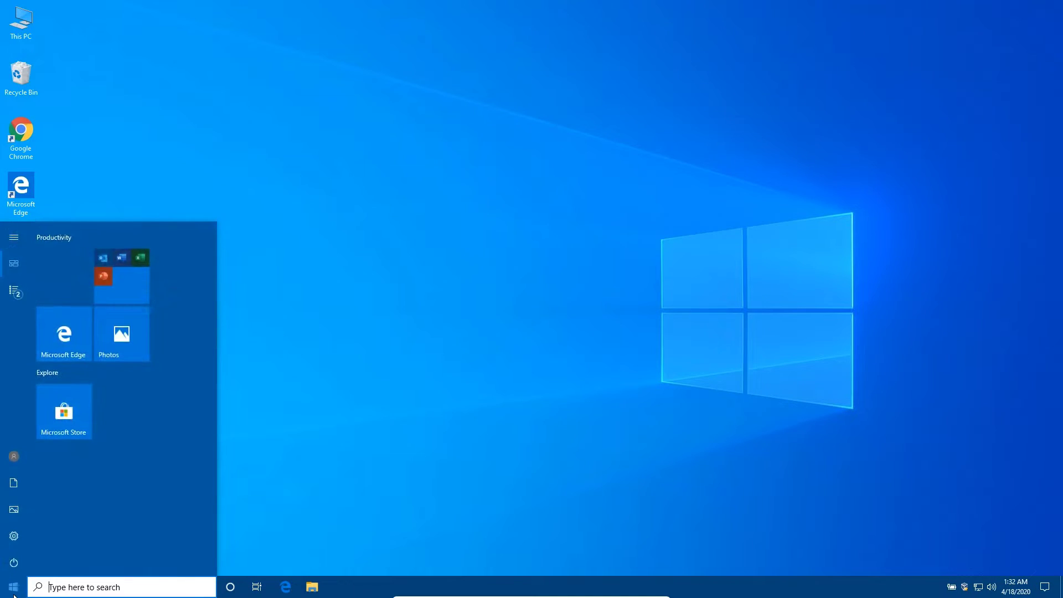
type("control")
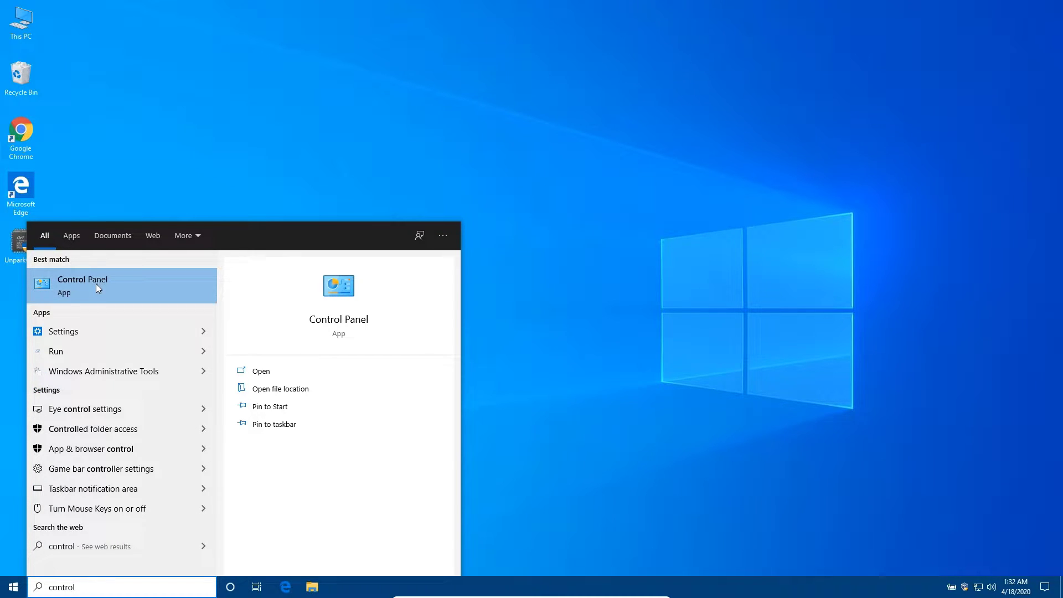
Step: Go from Control Panel through Programs to the Programs and Features list
left_click(82, 284)
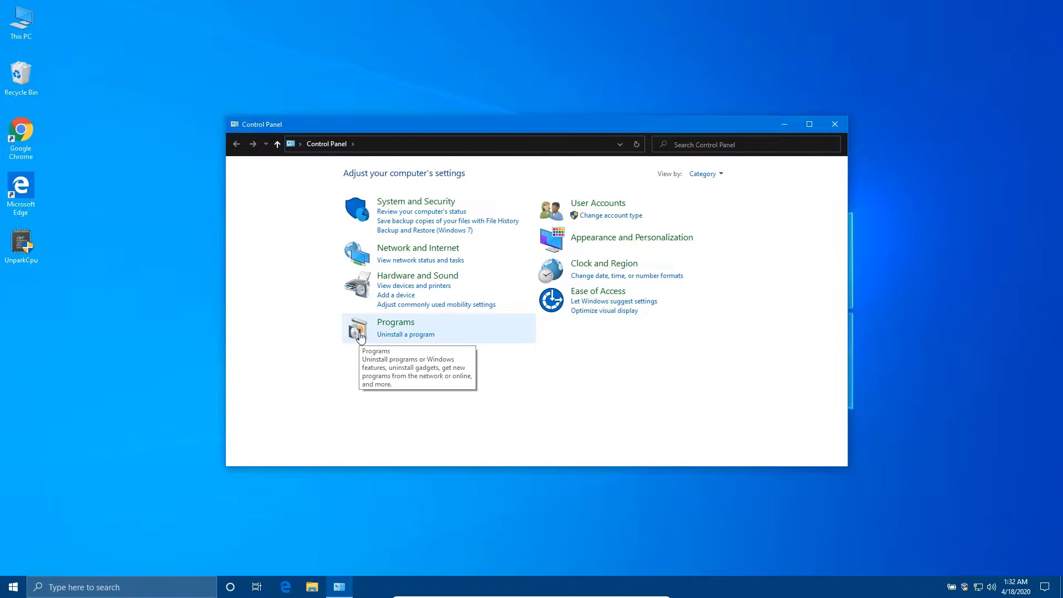
left_click(395, 321)
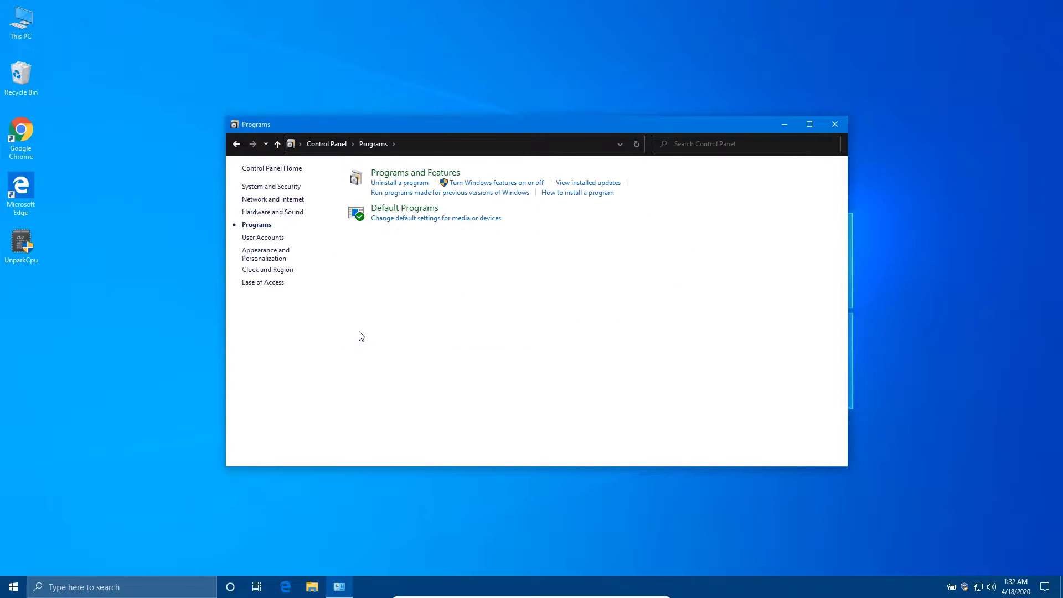
mouse_move(363, 191)
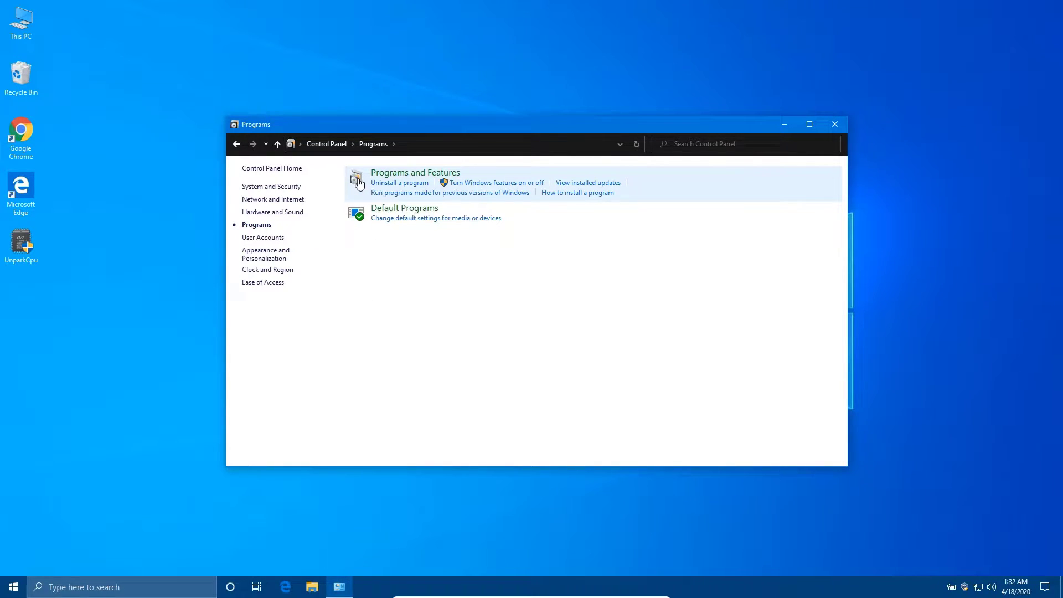
left_click(415, 172)
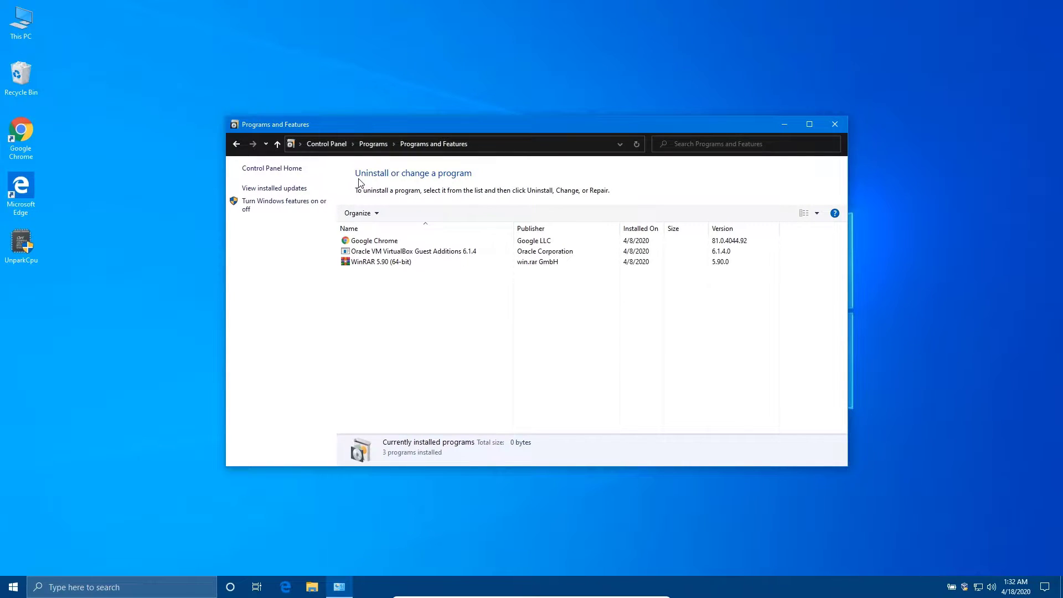
mouse_move(273, 212)
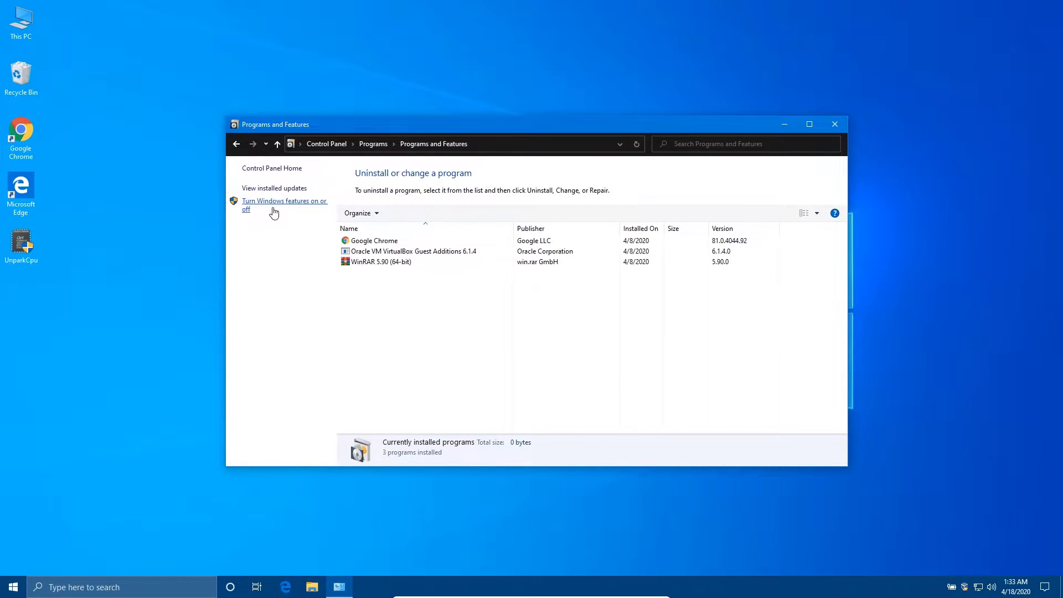
mouse_move(285, 209)
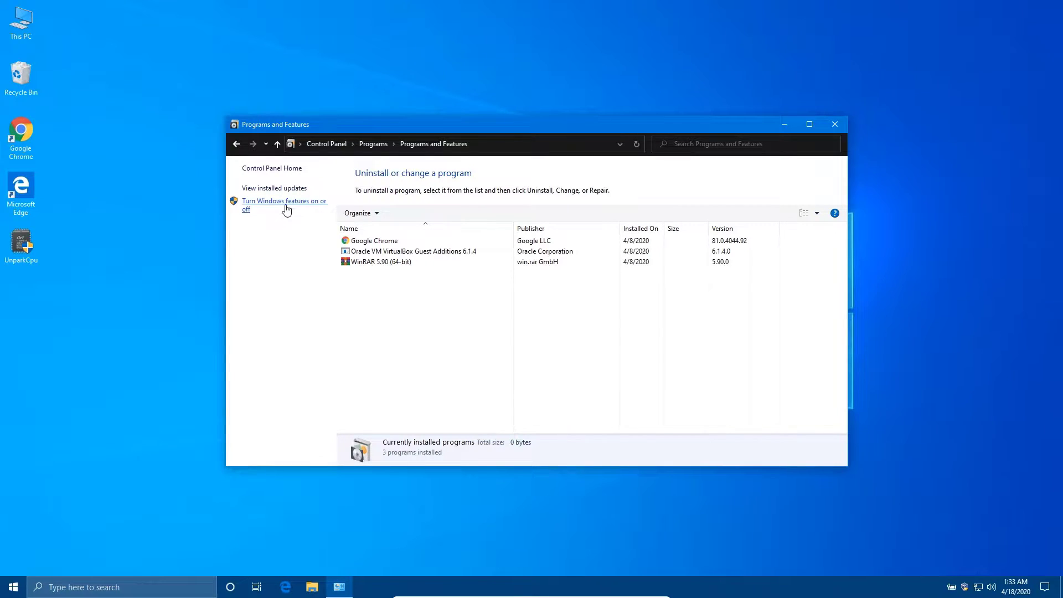
Step: In Windows Features, enable .NET Framework 3.5 and confirm with OK
left_click(284, 204)
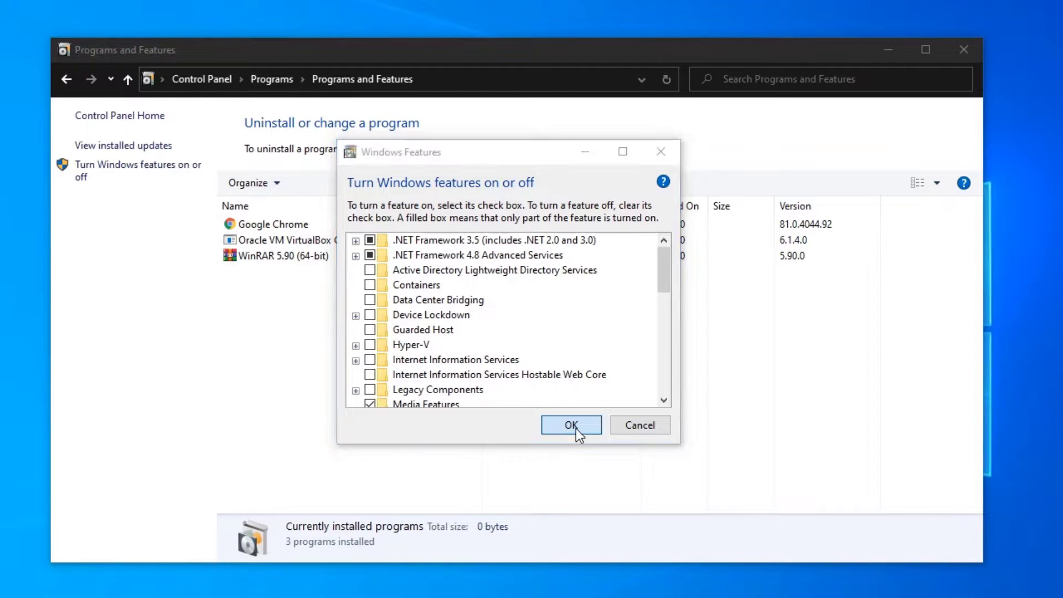
left_click(570, 425)
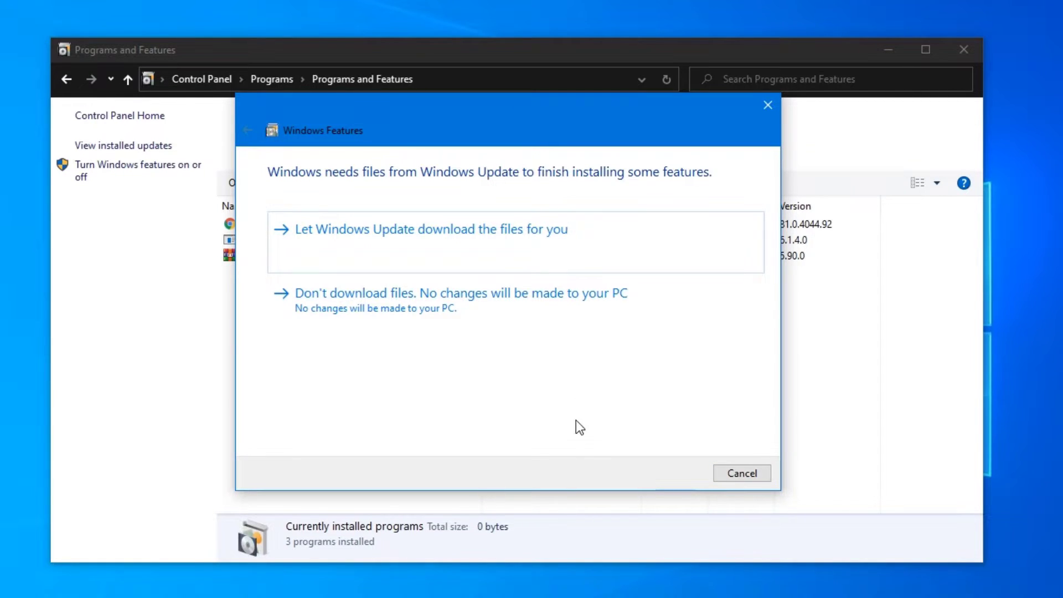
Step: Let Windows Update download the files required for the feature
left_click(421, 230)
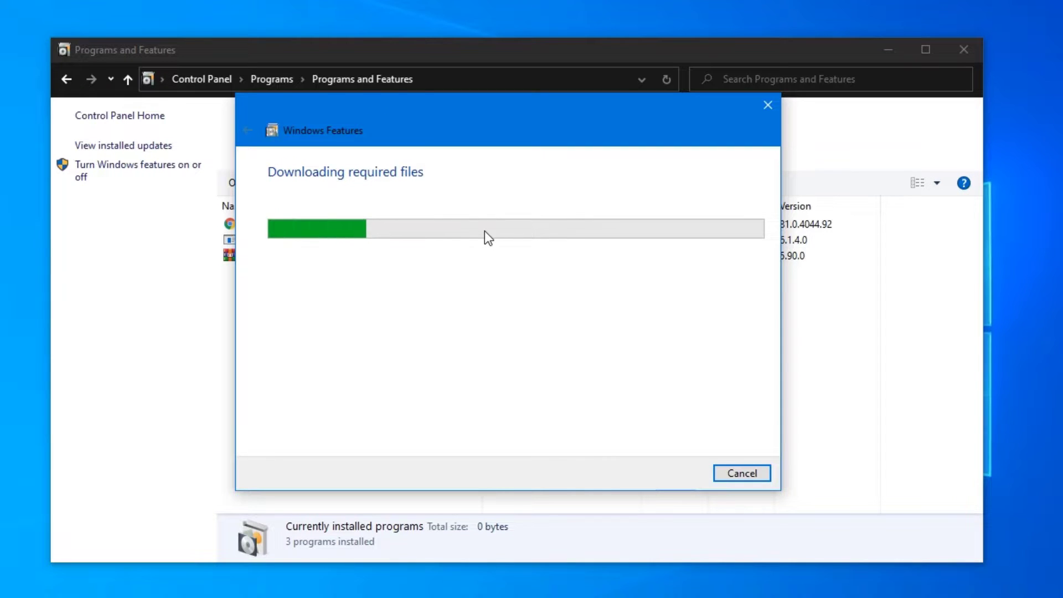
mouse_move(270, 466)
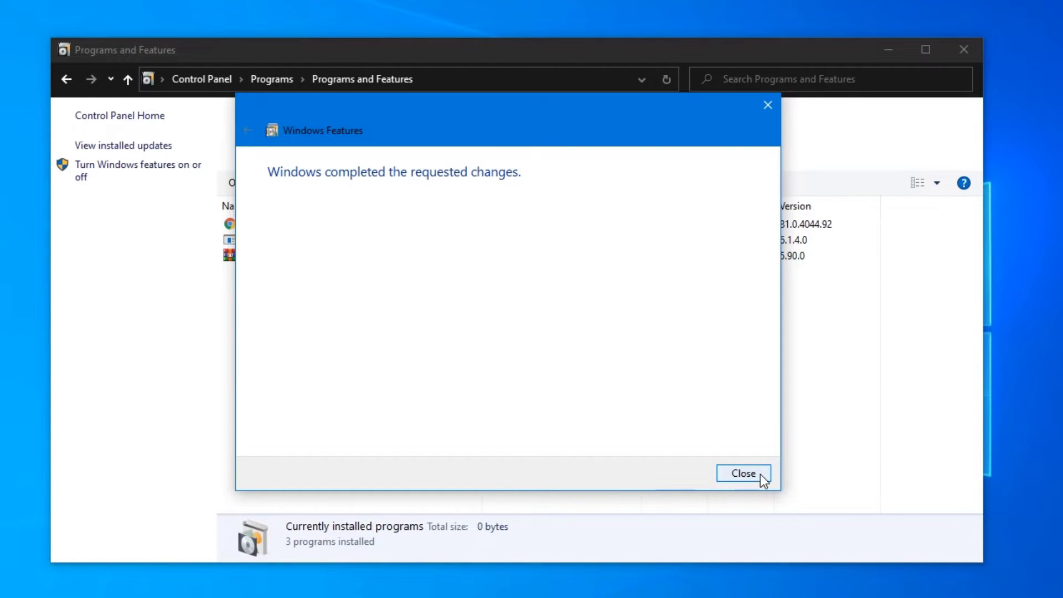
Step: Close the completion message and the .NET Framework 3.5 failure notice
left_click(742, 474)
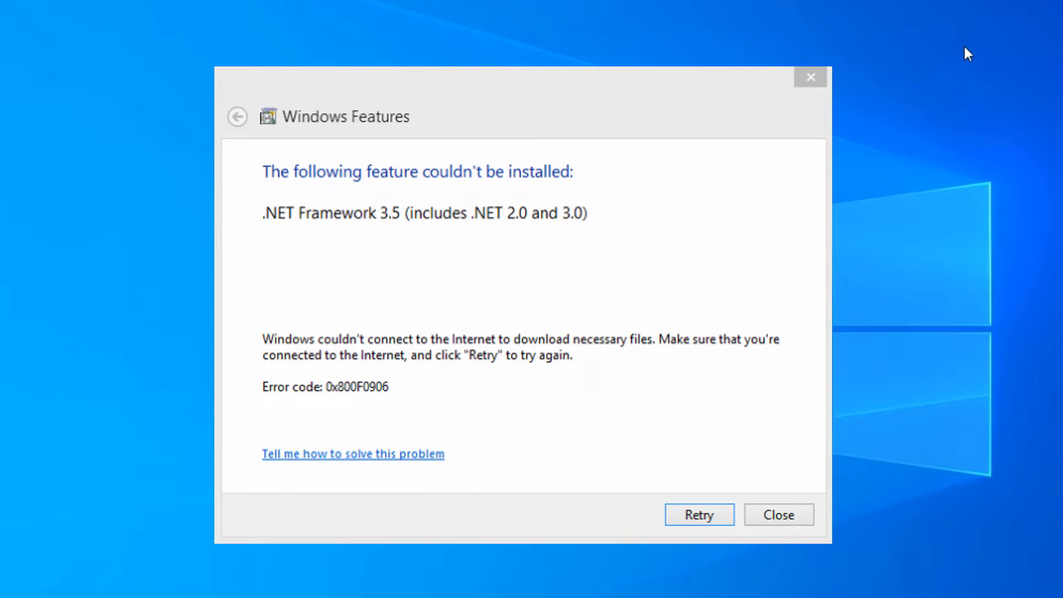
left_click(778, 514)
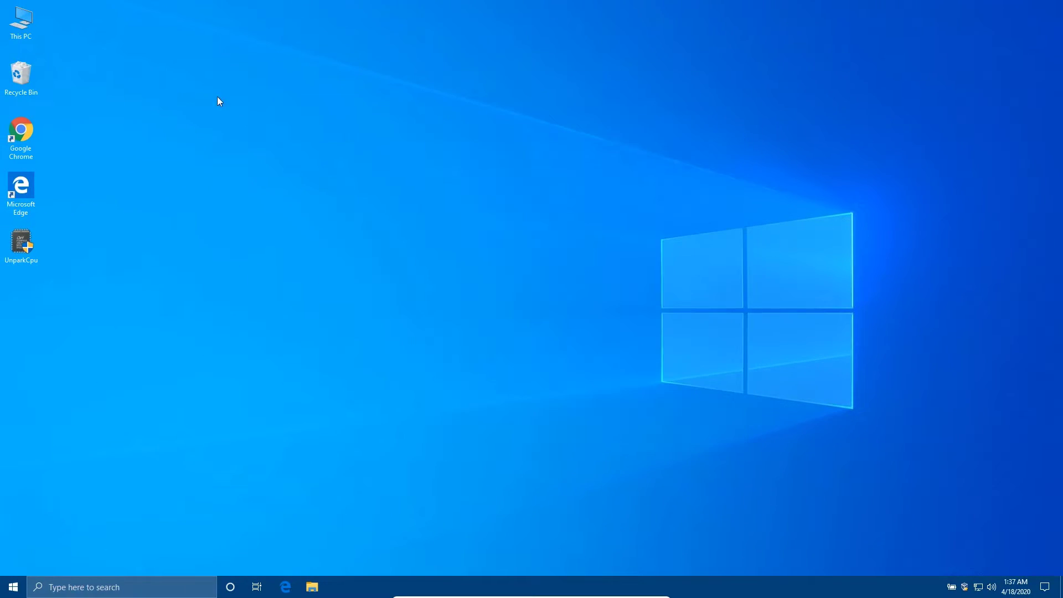
Step: From This PC > Downloads, drag the netfx3 on-demand package onto the desktop
left_click(21, 20)
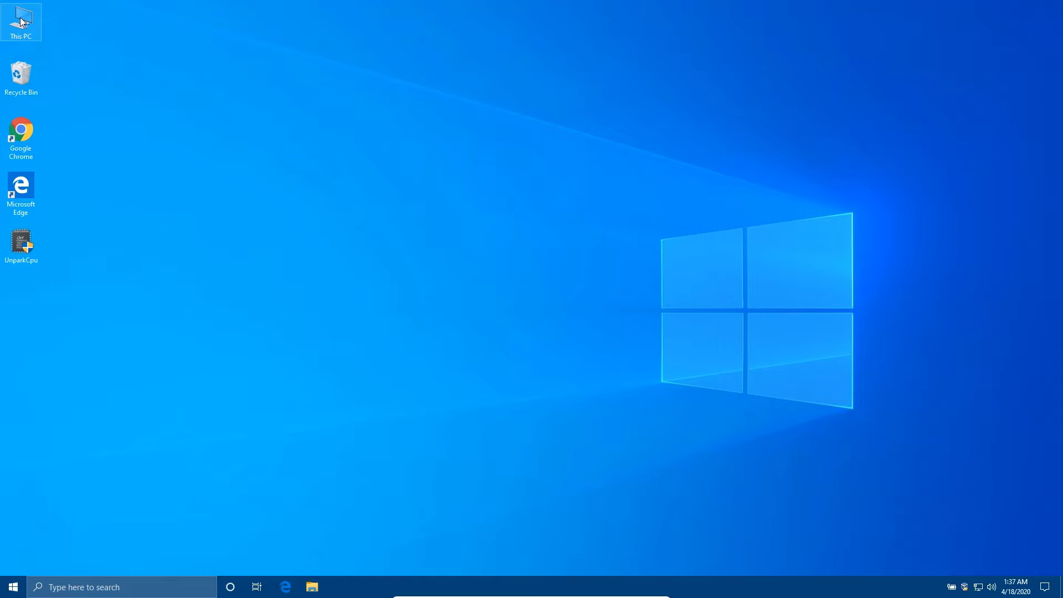
double_click(21, 21)
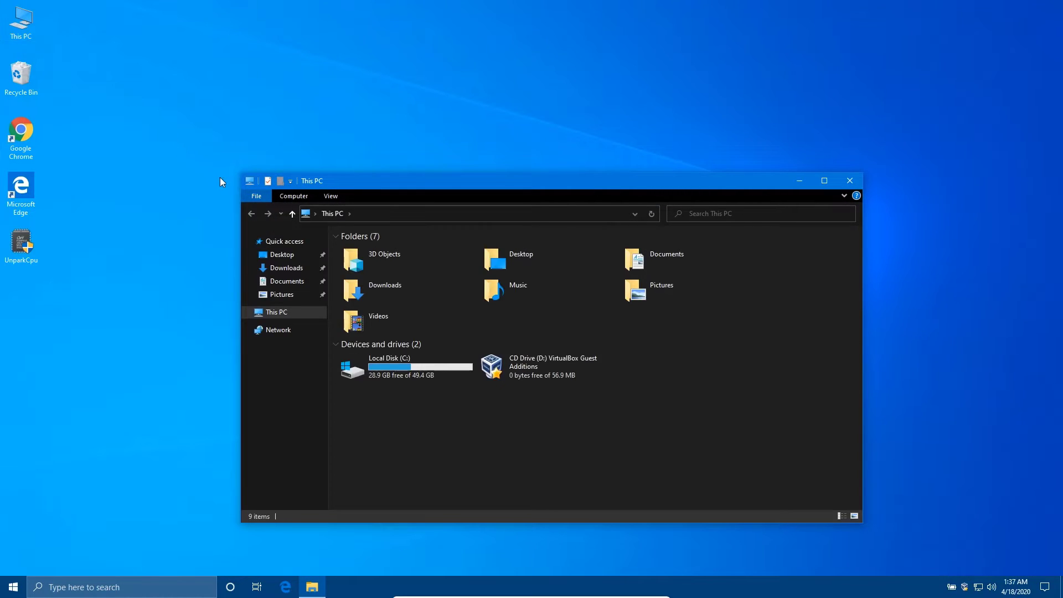
mouse_move(286, 268)
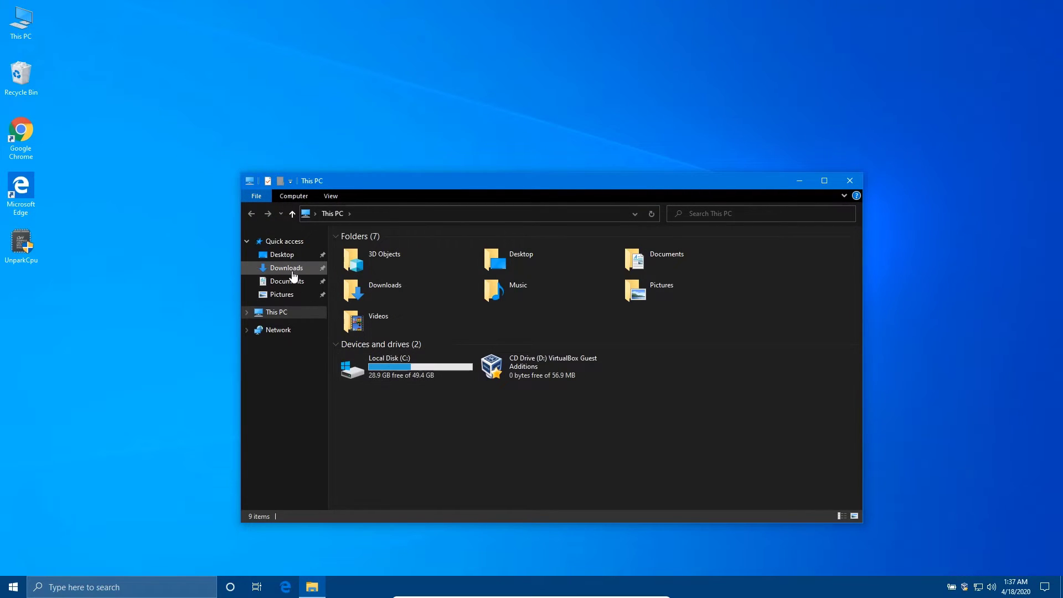
left_click(286, 267)
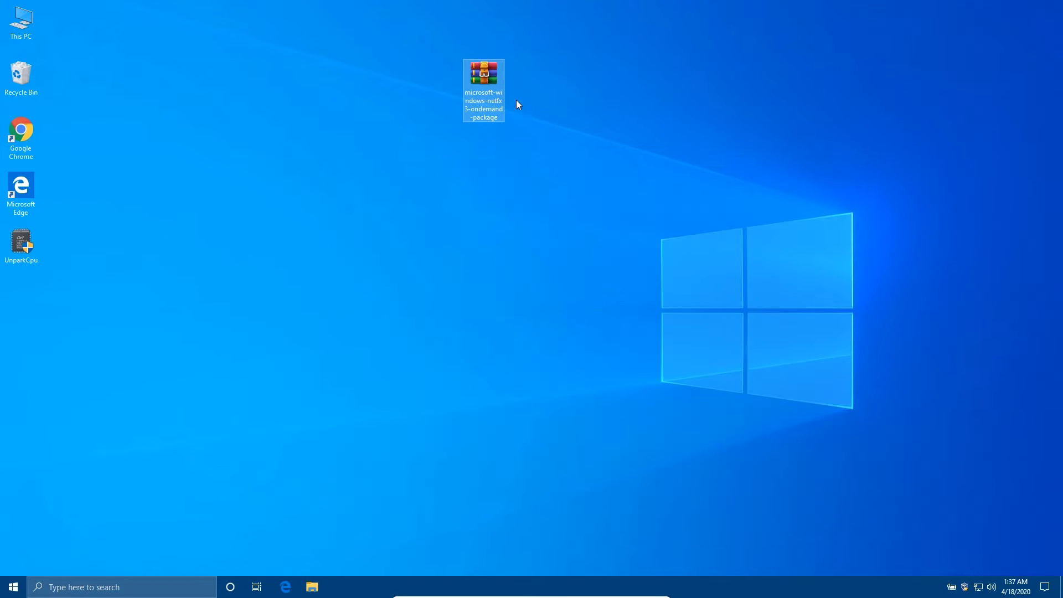
left_click_drag(483, 88, 483, 257)
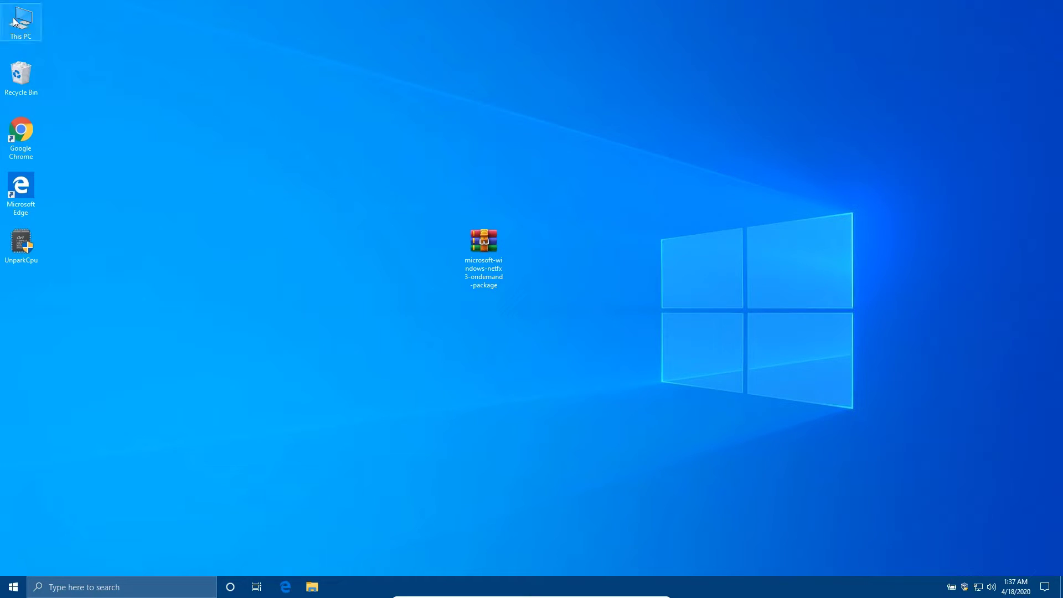
Step: Move the netfx3 package into Local Disk (C:) root, granting administrator permission
double_click(21, 21)
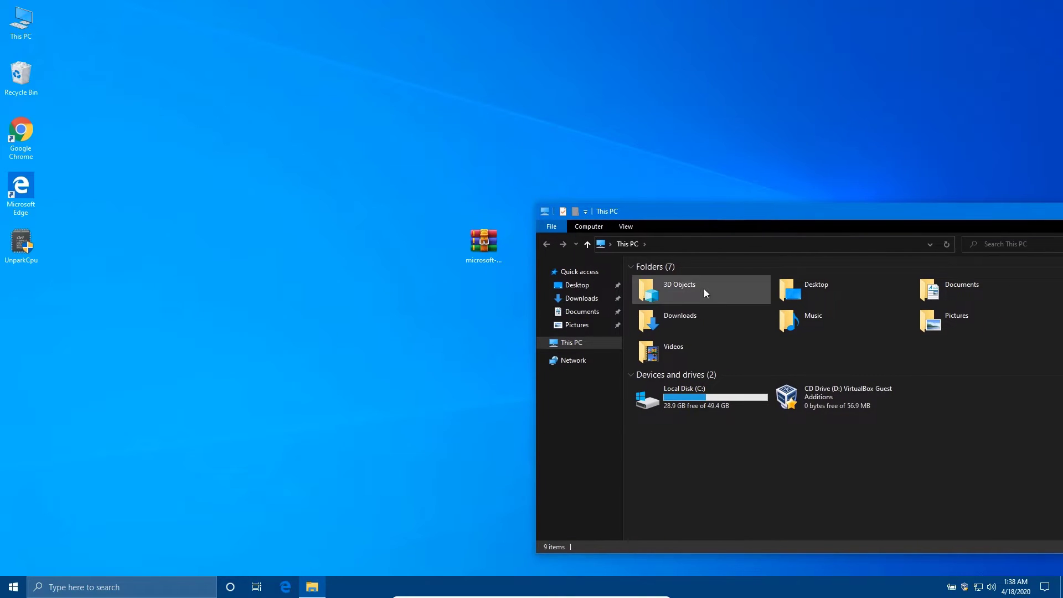
double_click(685, 397)
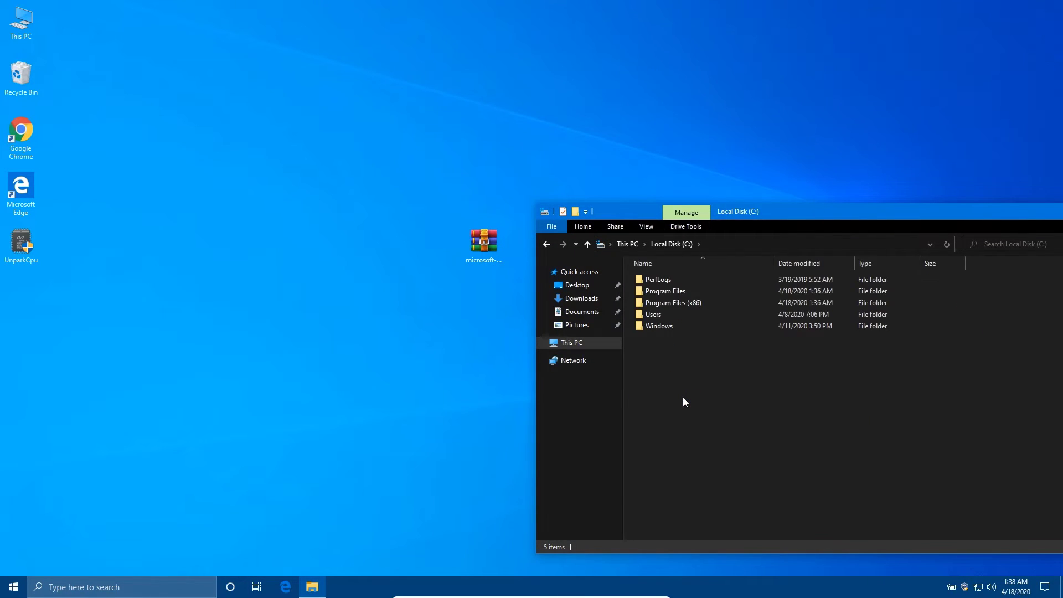
left_click(483, 244)
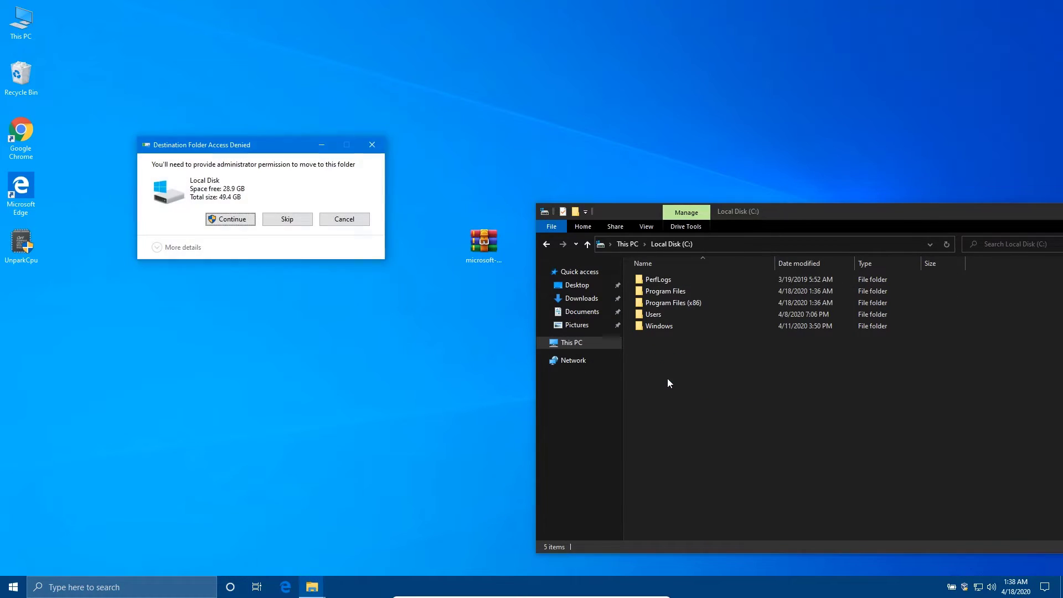
mouse_move(308, 242)
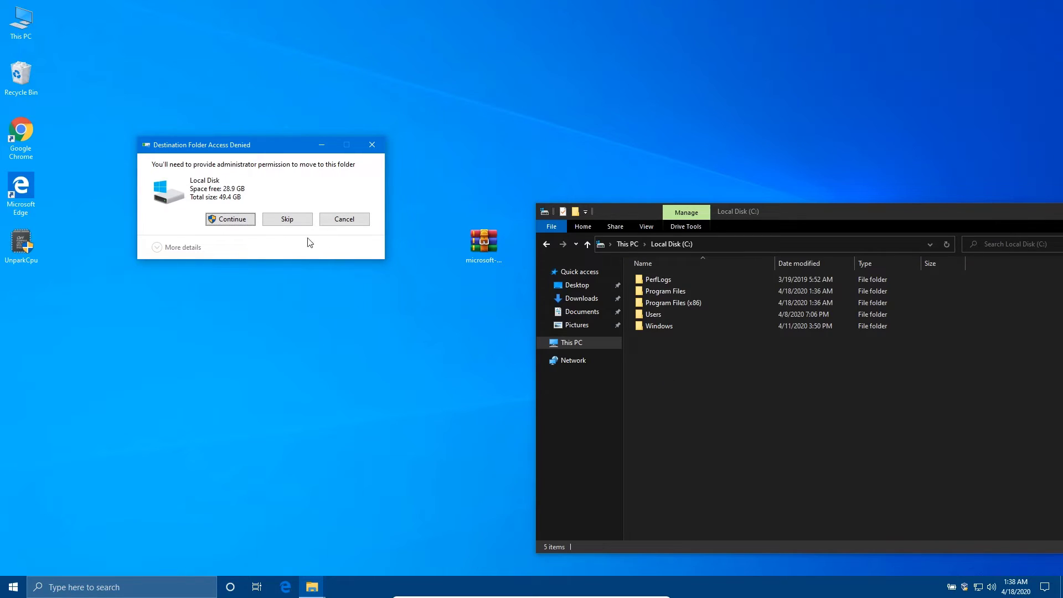
left_click(229, 218)
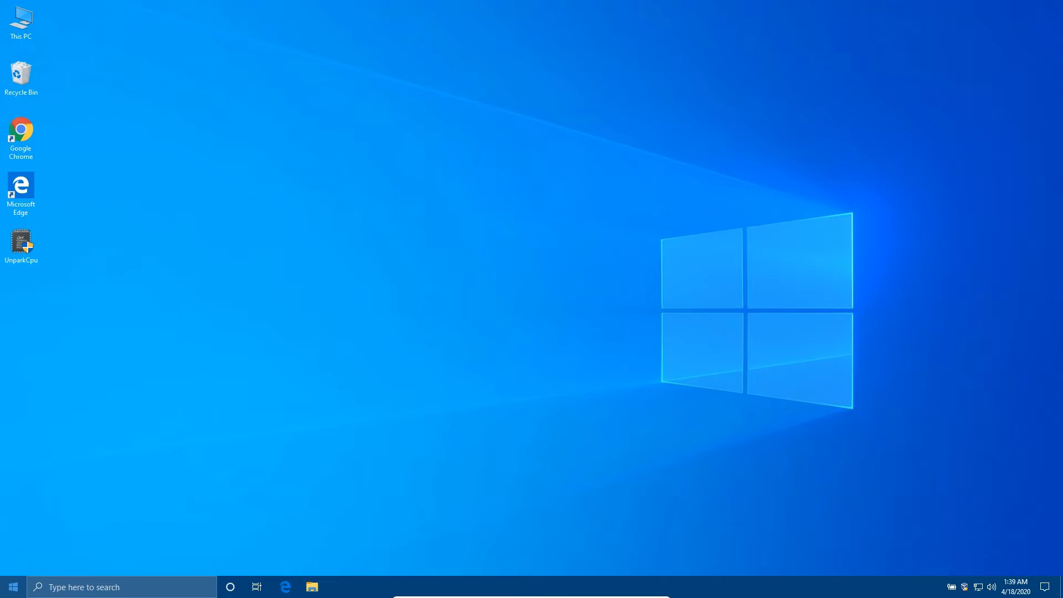
Step: Search 'cmd' and run Command Prompt as administrator
type("cmd")
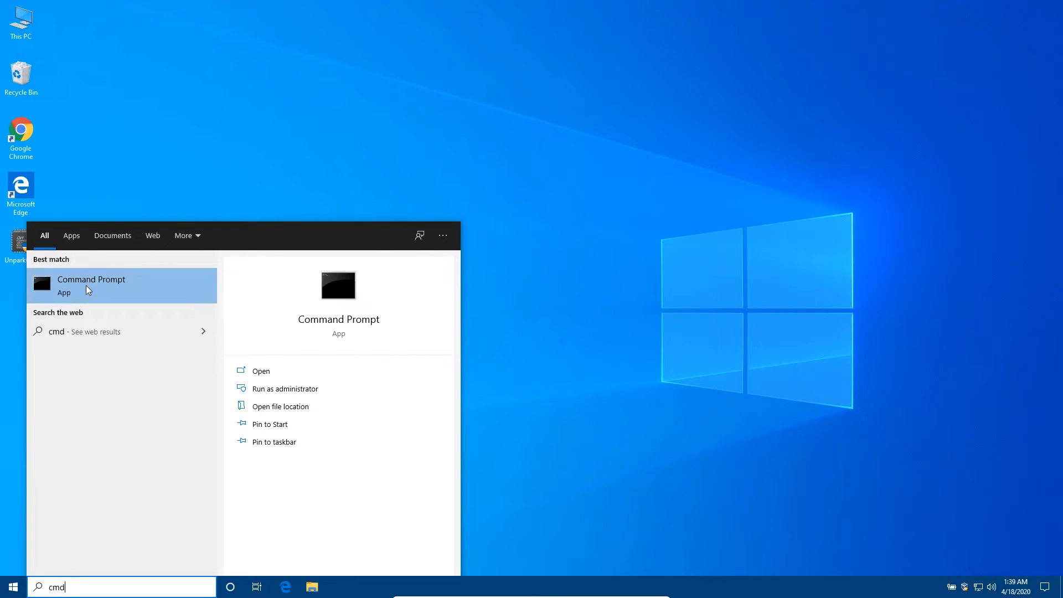
right_click(88, 285)
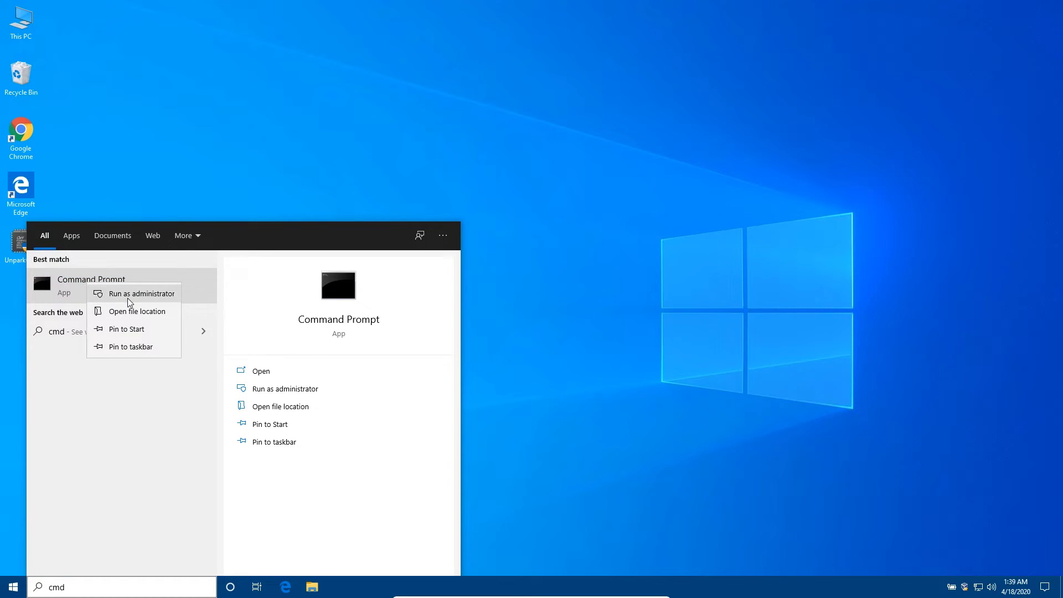
left_click(140, 294)
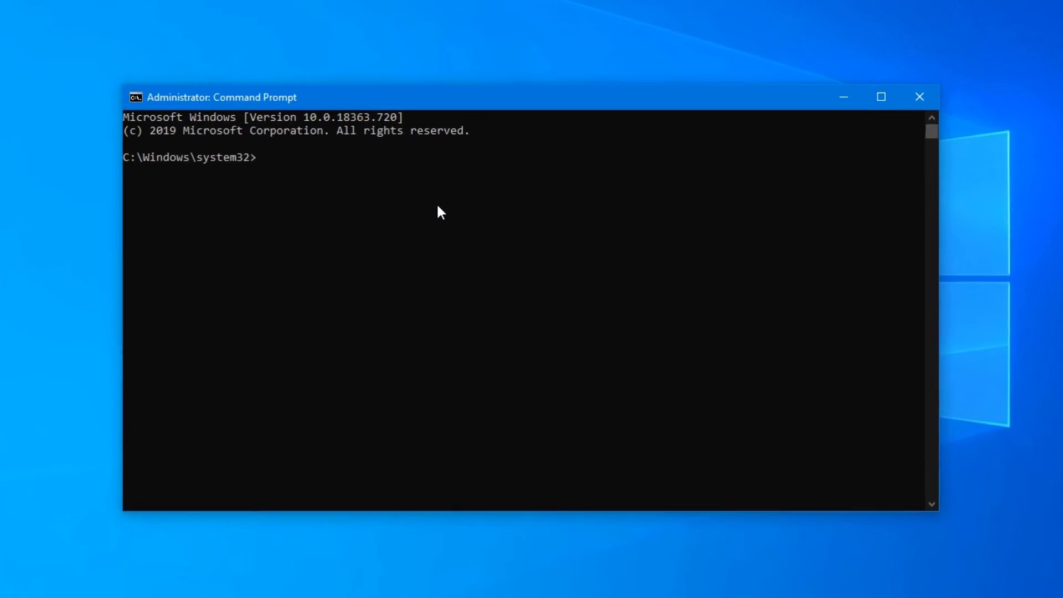
Step: Enter Dism.exe /online /enable-feature /featurename:NetFX3 /source:C:\ /LimitAccess at the prompt
type("Dism.exe /online /enable-feature /featurename:NetFX3 /source:C:\\ /LimitAccess")
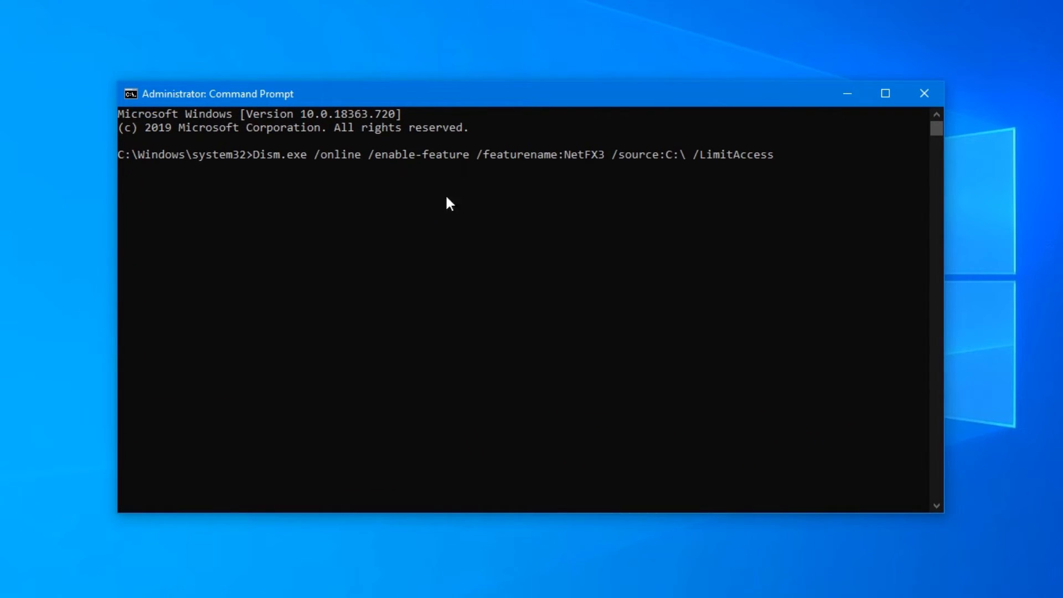
mouse_move(623, 164)
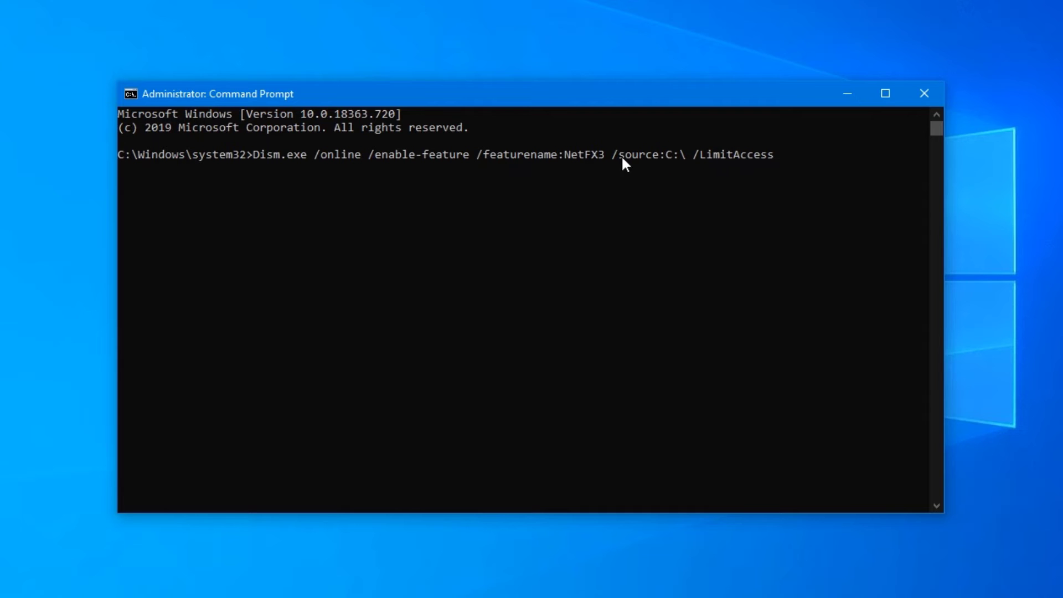
mouse_move(284, 160)
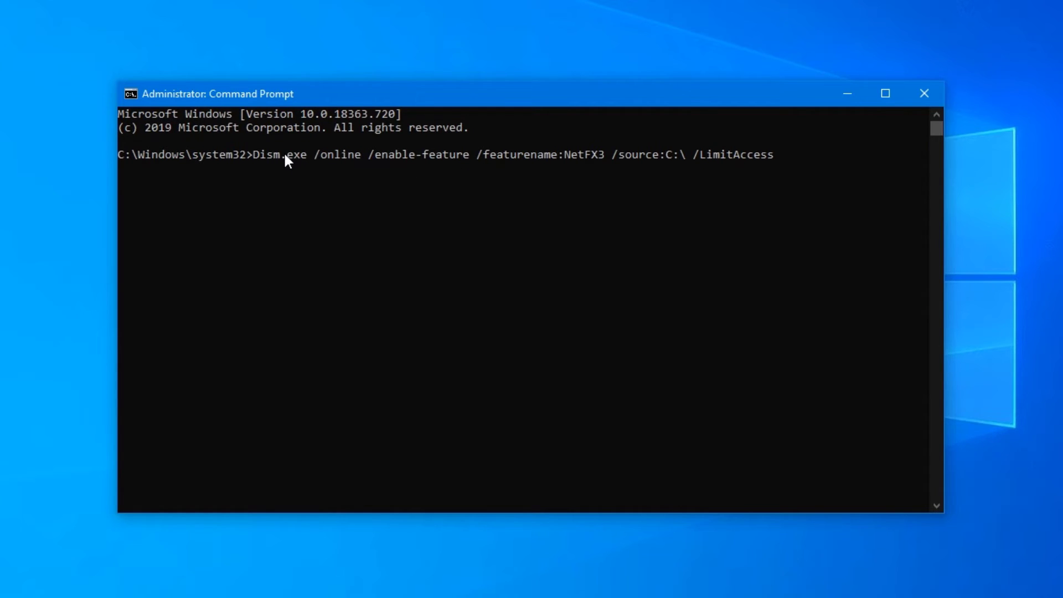